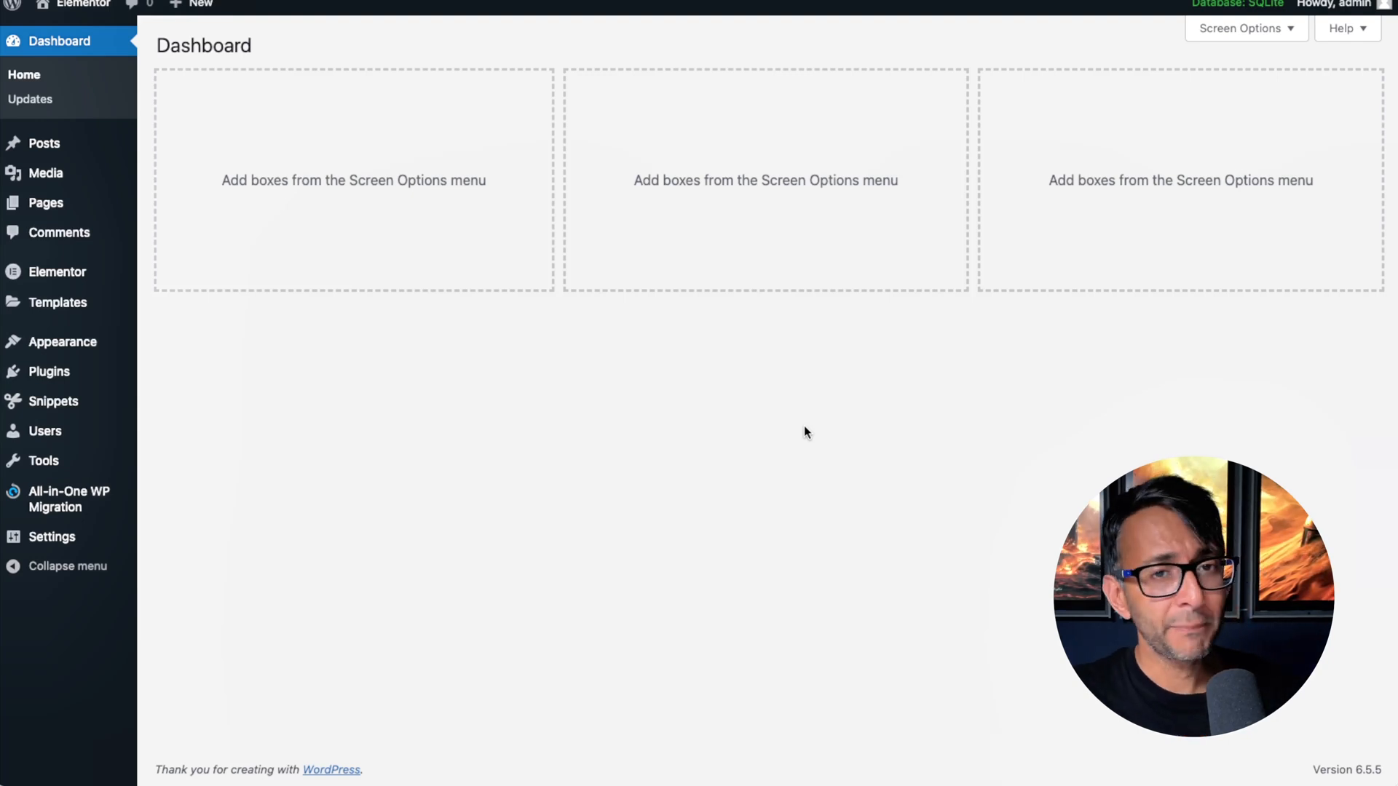
pyautogui.moveTo(151, 411)
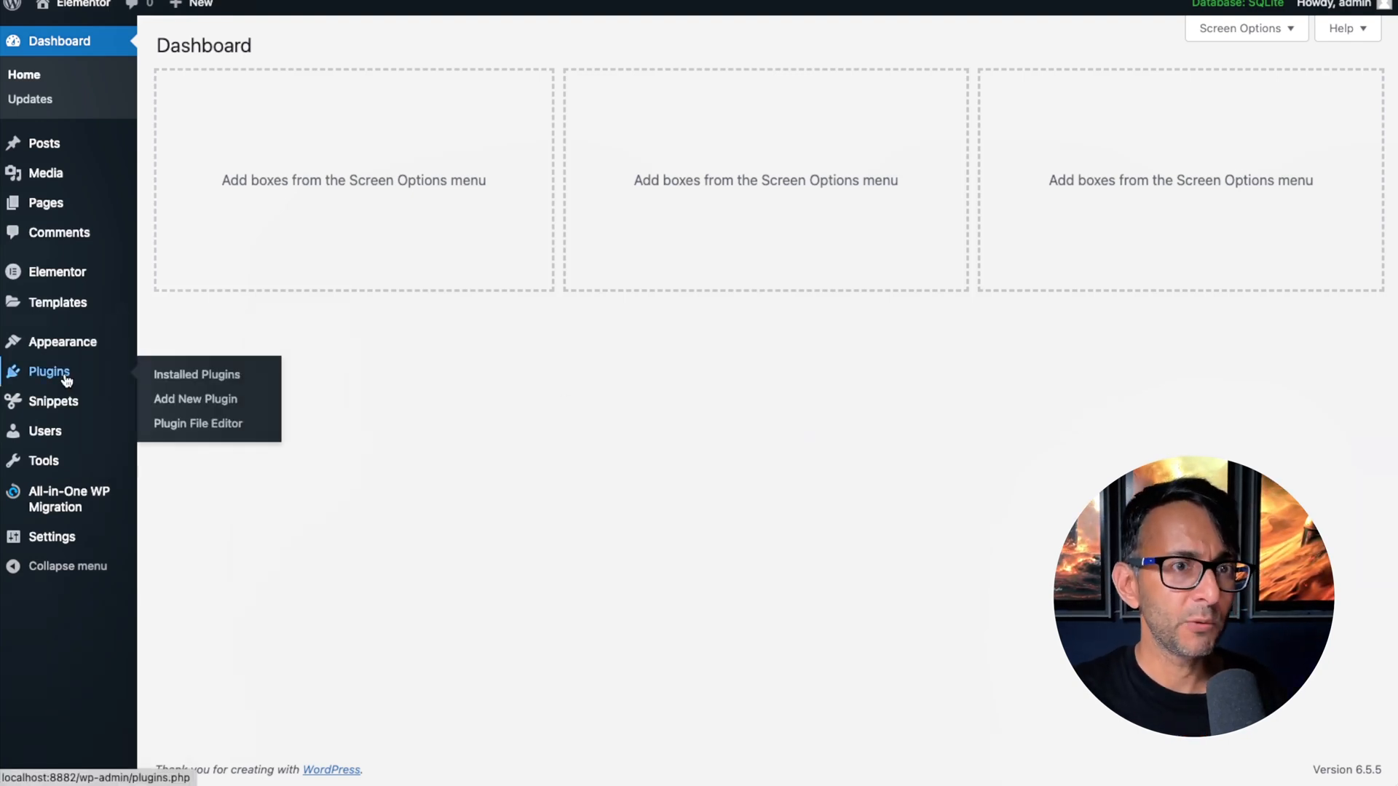
pyautogui.moveTo(45, 202)
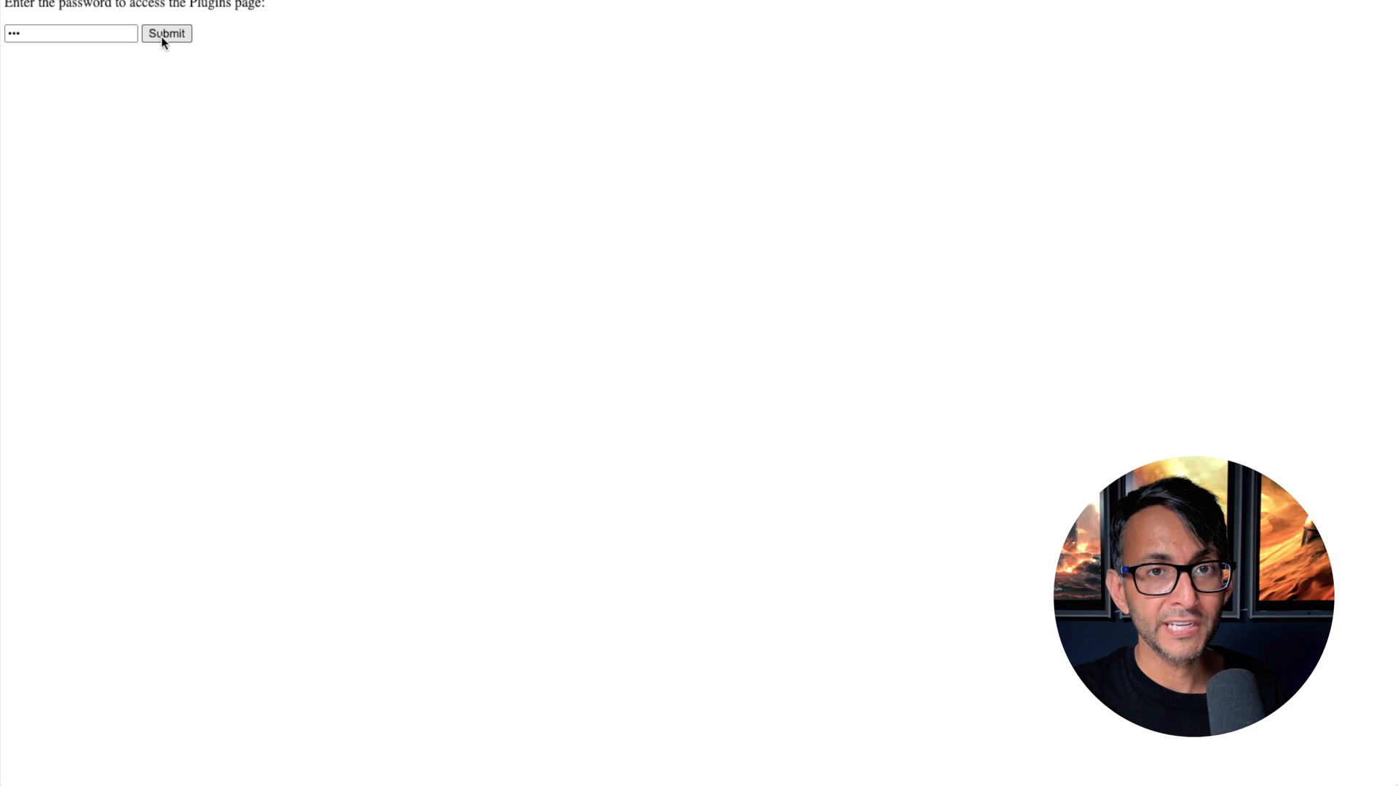
# Submit the password form to unlock the Plugins page listing the installed plugins
pyautogui.click(166, 33)
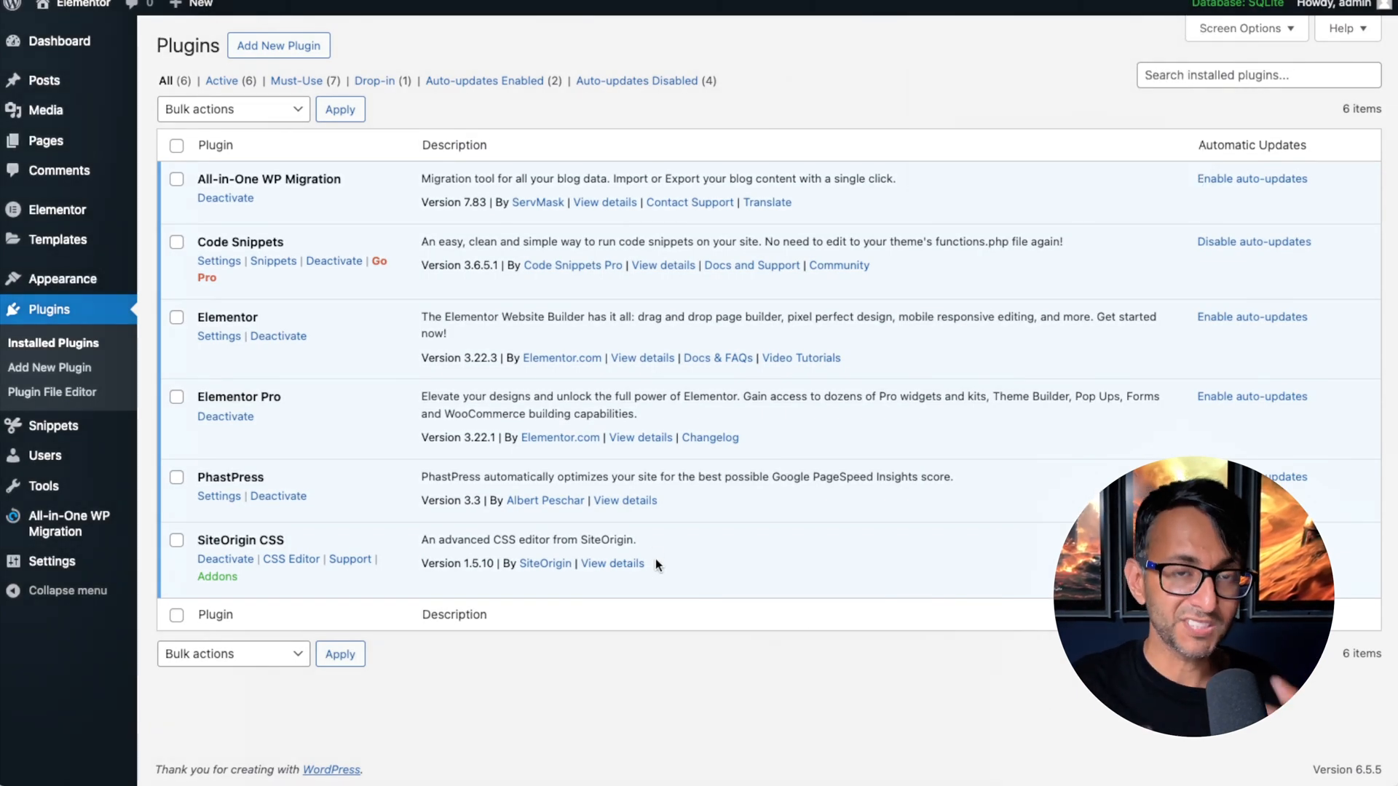
pyautogui.moveTo(125, 487)
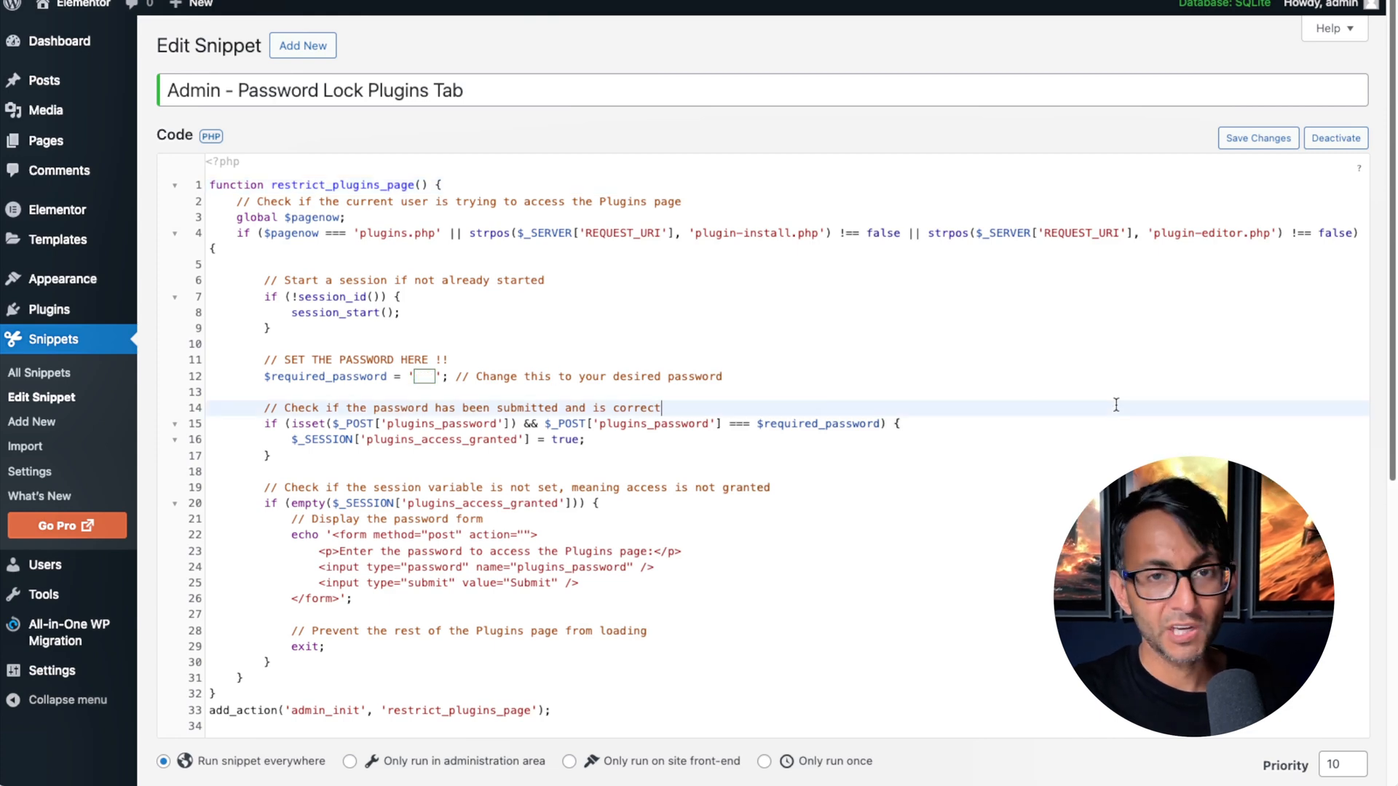
pyautogui.write('123')
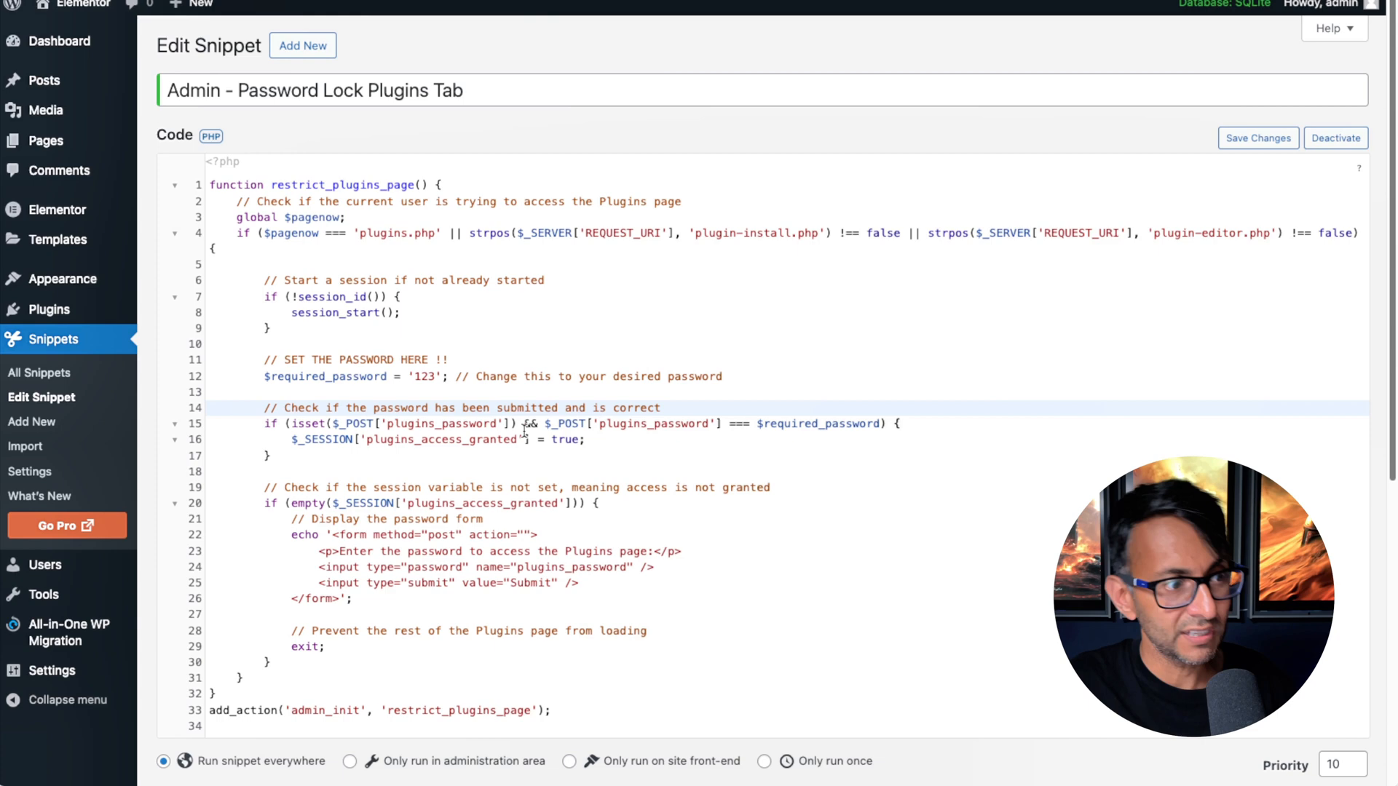
pyautogui.moveTo(49, 309)
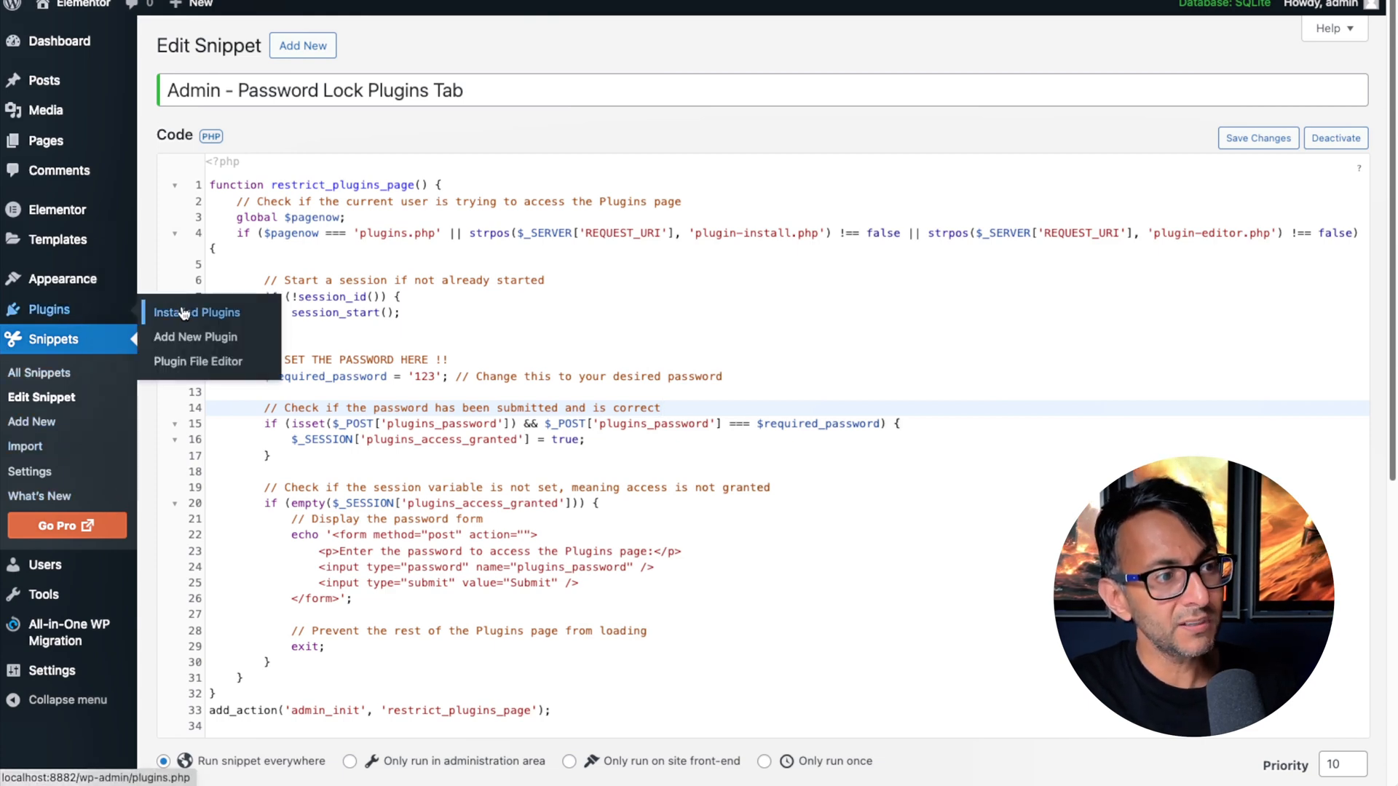